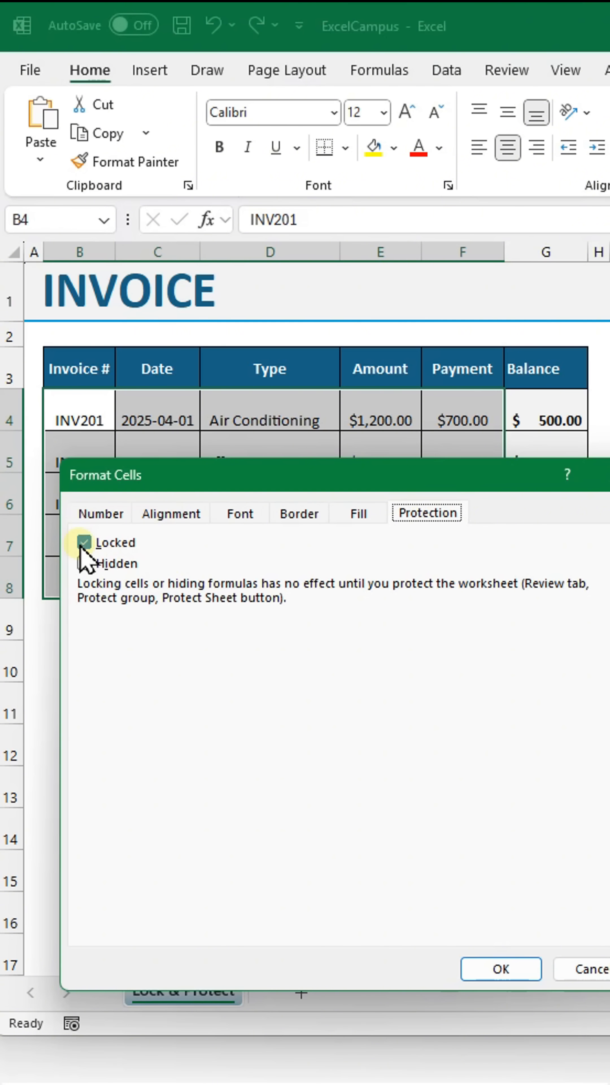
Step: Clear the Locked setting for the B–F entry cells and apply it
{"action": "left_click", "coordinate": [83, 542]}
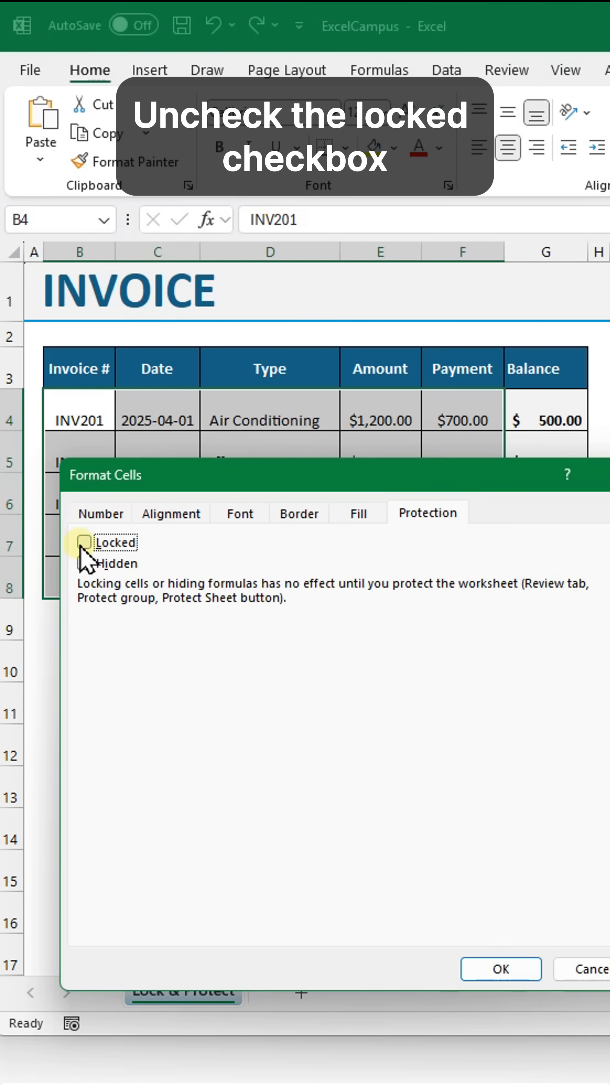
{"action": "left_click", "coordinate": [499, 968]}
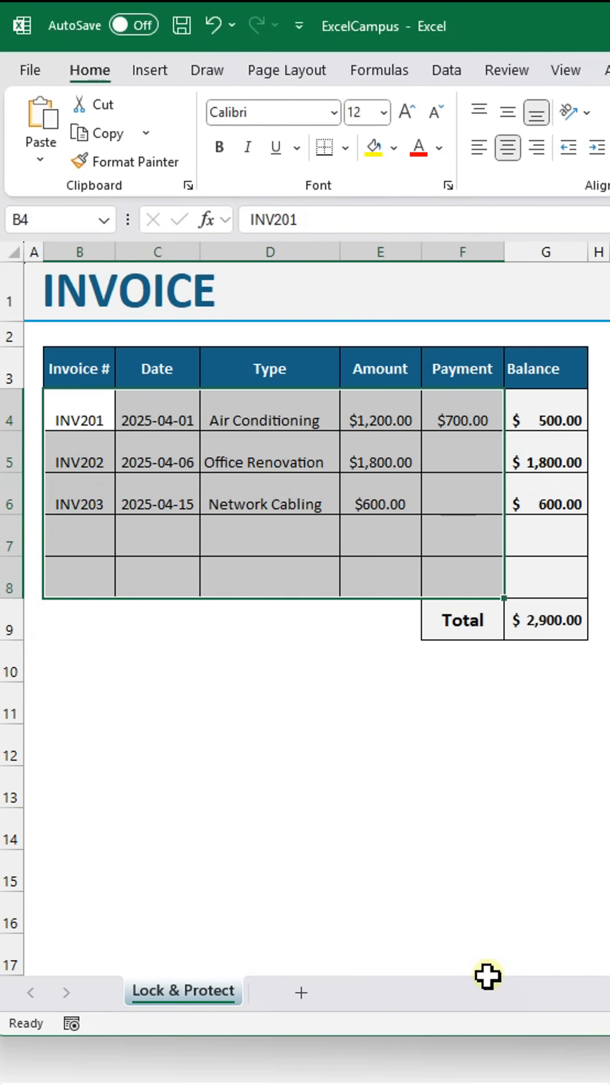
Step: Protect the Lock & Protect sheet with a password, confirming it twice
{"action": "right_click", "coordinate": [182, 990]}
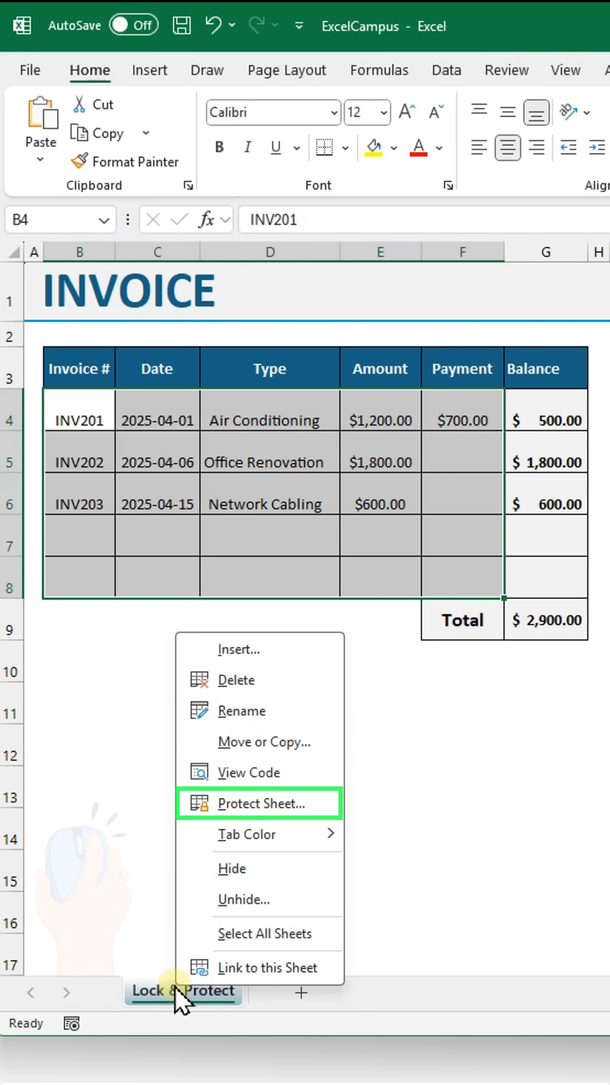
{"action": "left_click", "coordinate": [251, 804]}
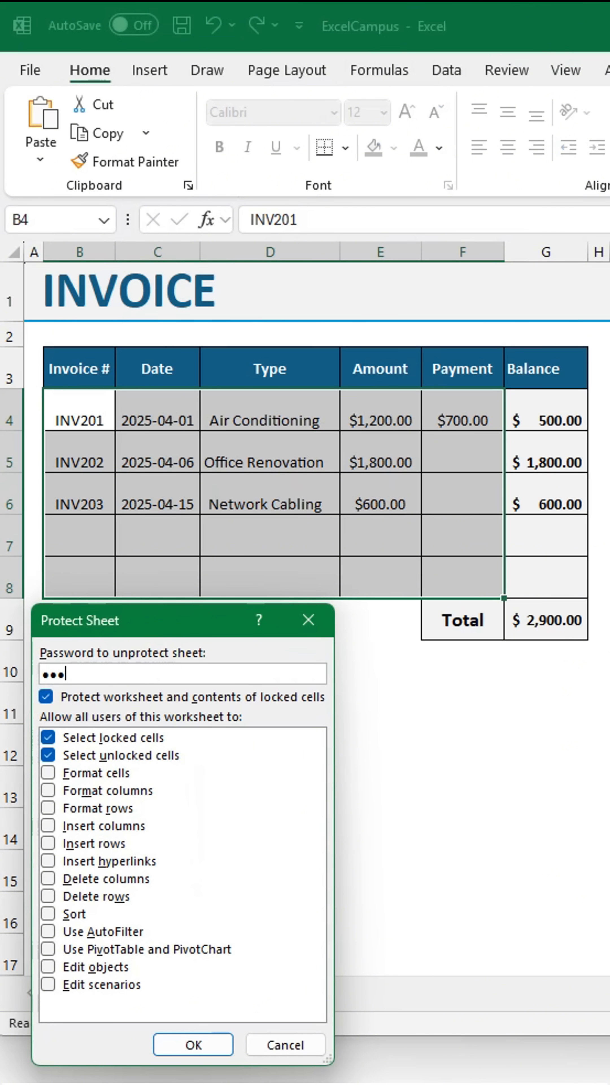
{"action": "left_click", "coordinate": [192, 1044]}
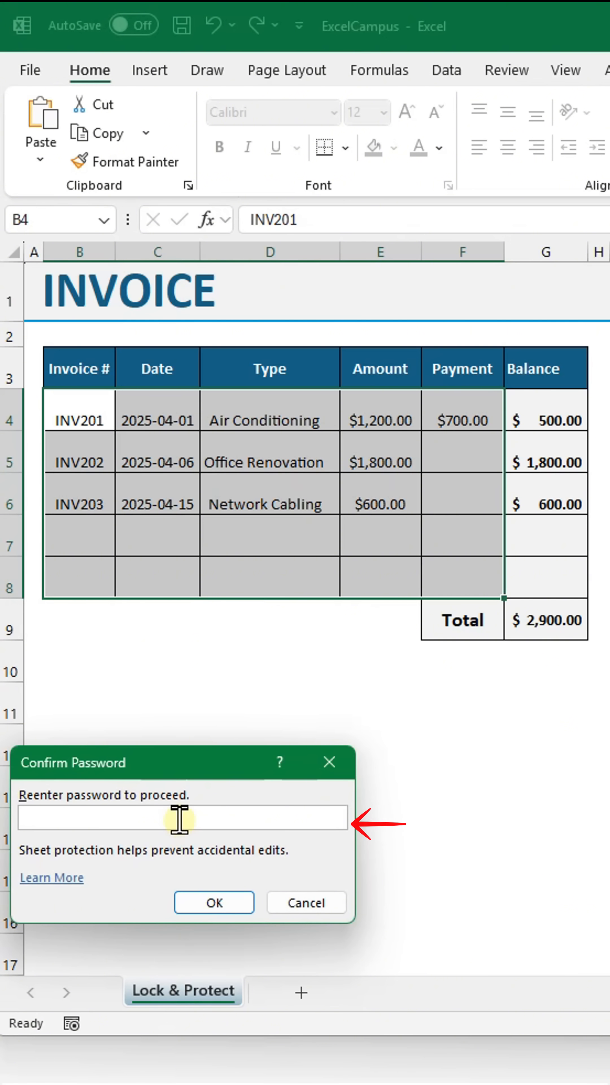
{"action": "left_click", "coordinate": [213, 902]}
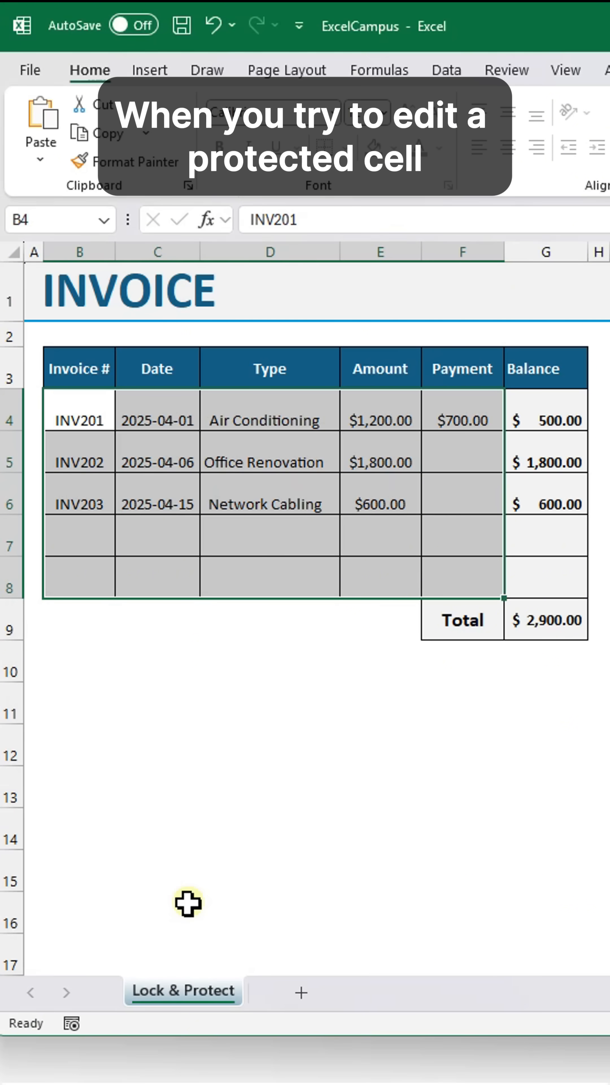
Step: Attempt to edit the locked INV202 balance and dismiss the protected-sheet warning
{"action": "left_click", "coordinate": [545, 462]}
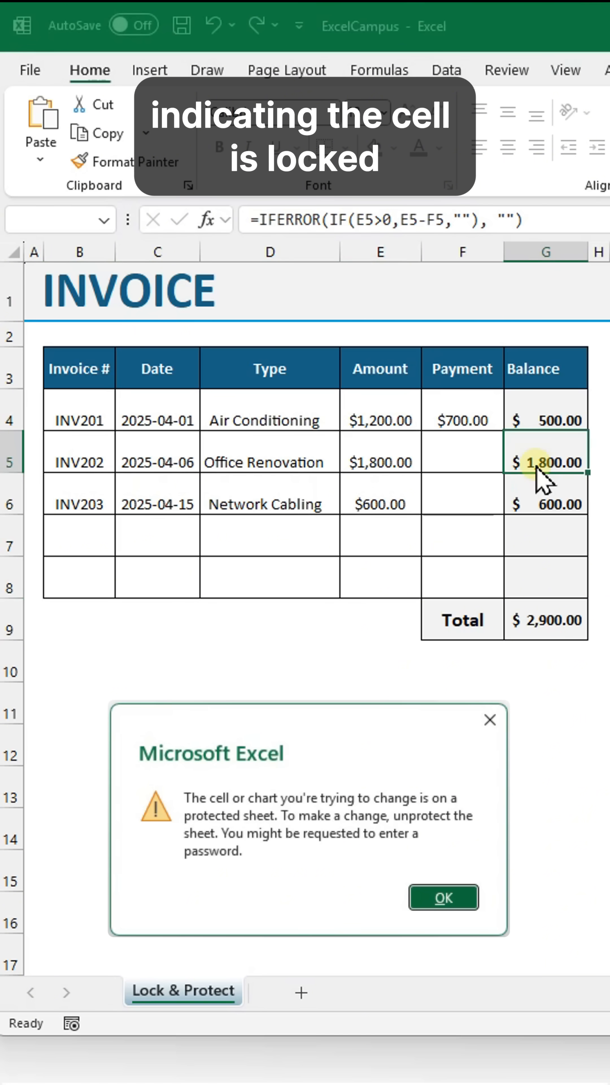
{"action": "left_click", "coordinate": [443, 897]}
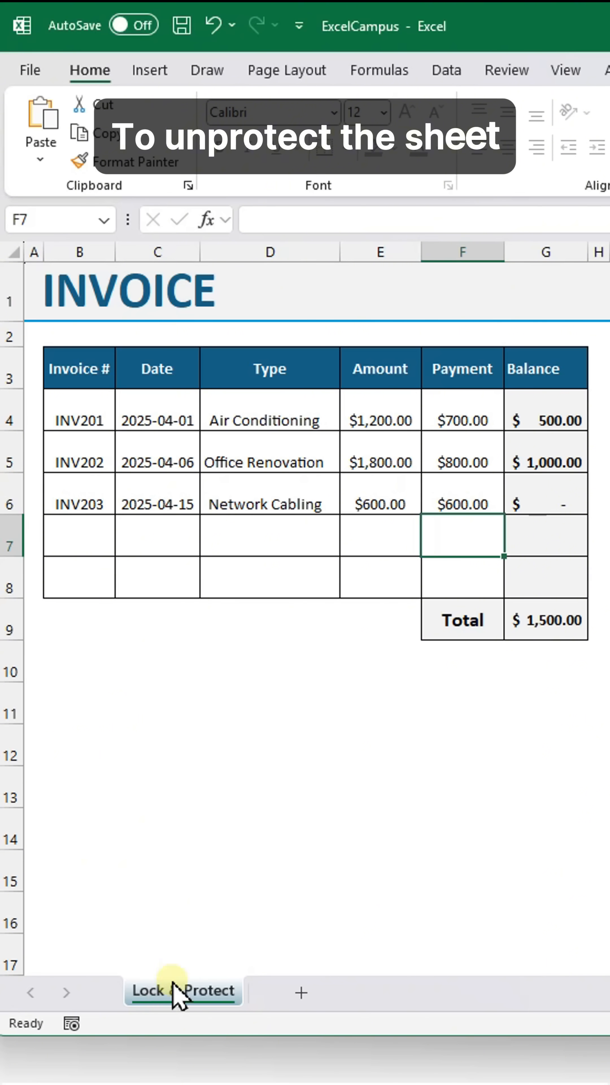
Step: Unprotect the sheet with the password so the G9 total formula is editable again
{"action": "left_click", "coordinate": [182, 992]}
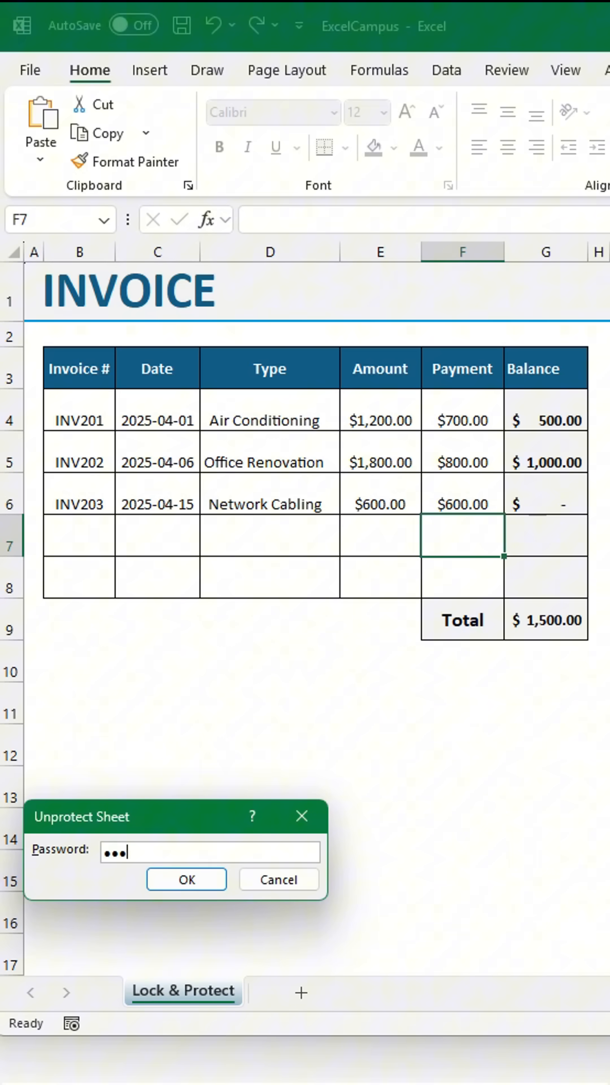
{"action": "left_click", "coordinate": [185, 878]}
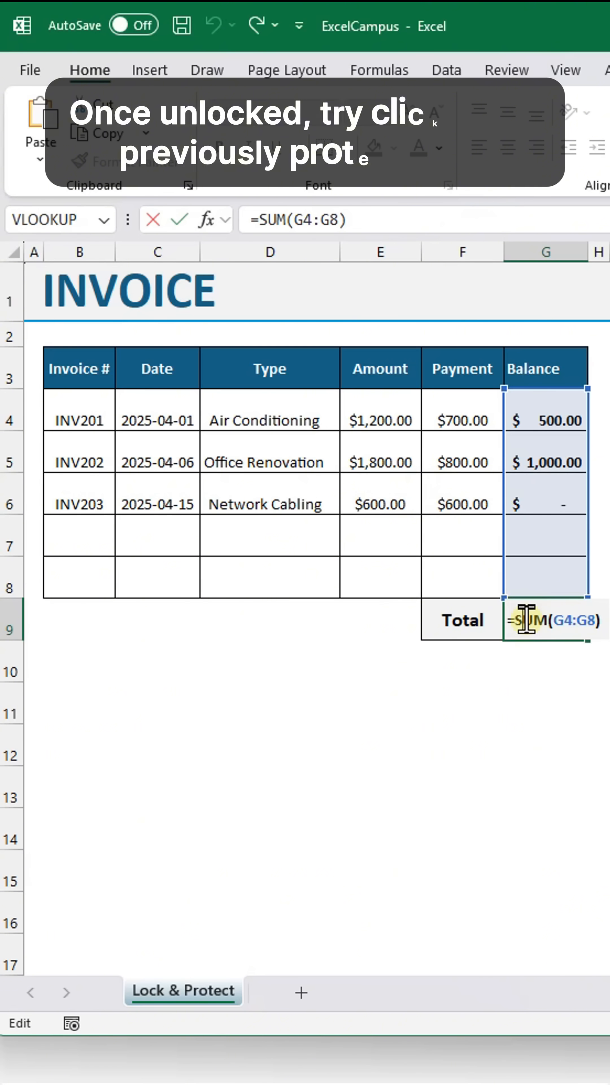
{"action": "key", "text": "Enter"}
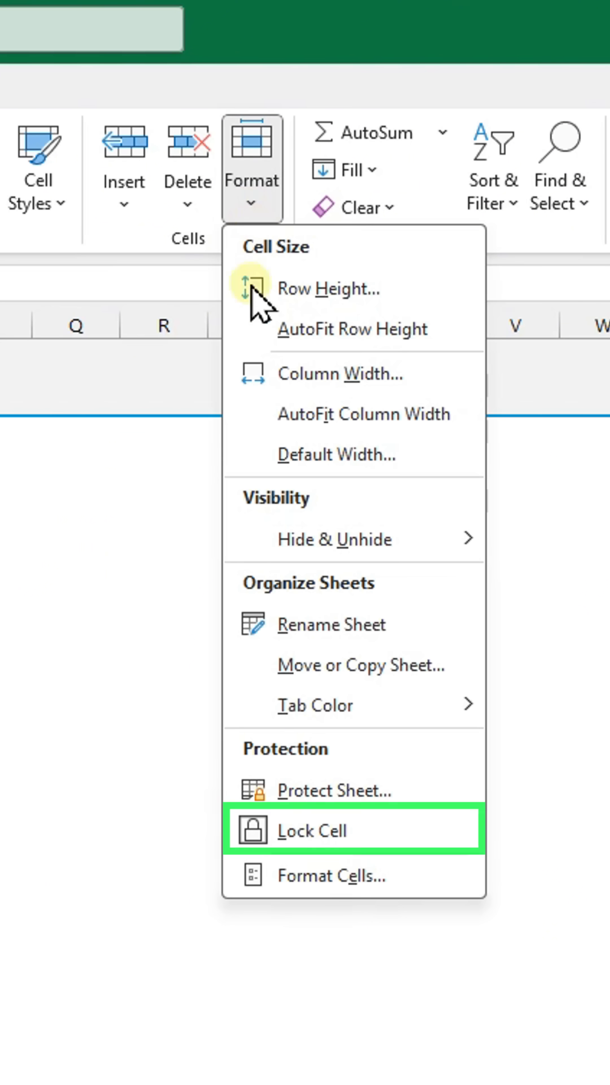
Step: Add the Lock Cell command from Home > Format to the Quick Access Toolbar
{"action": "right_click", "coordinate": [311, 830]}
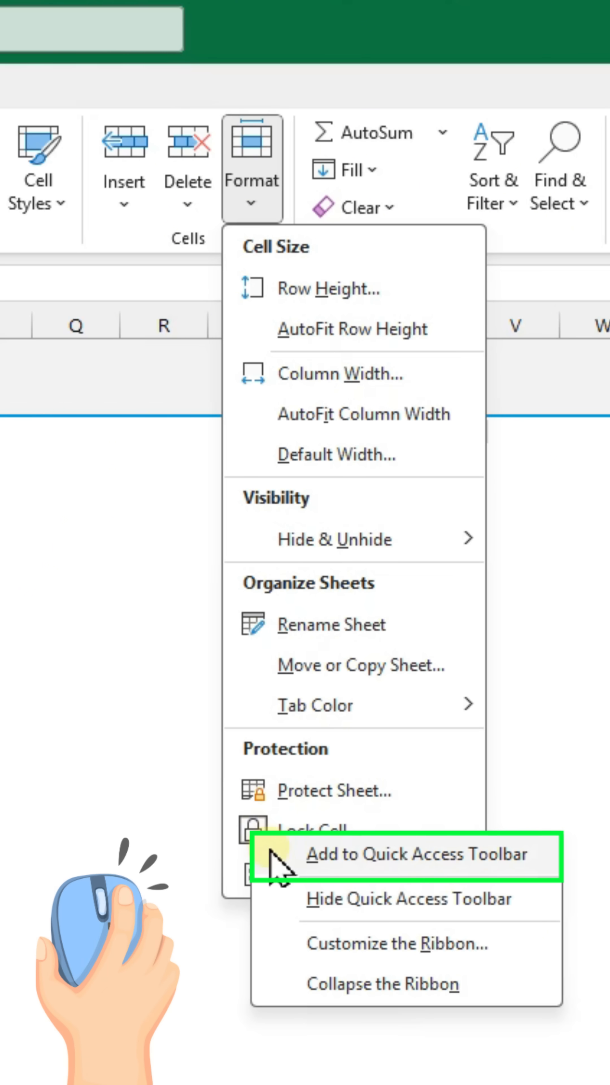
{"action": "left_click", "coordinate": [416, 854]}
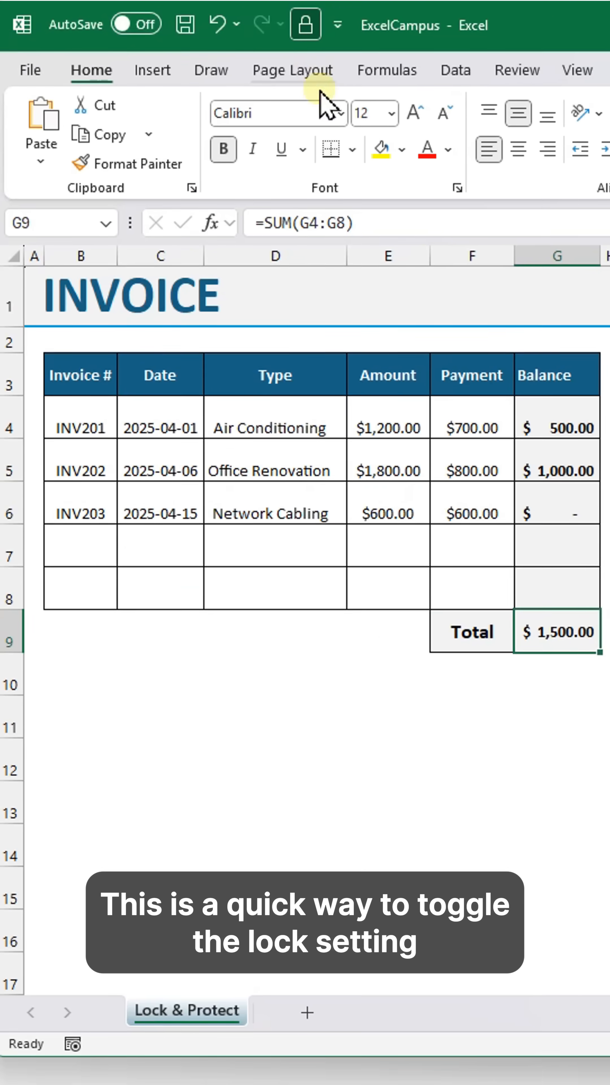
{"action": "left_click", "coordinate": [555, 498]}
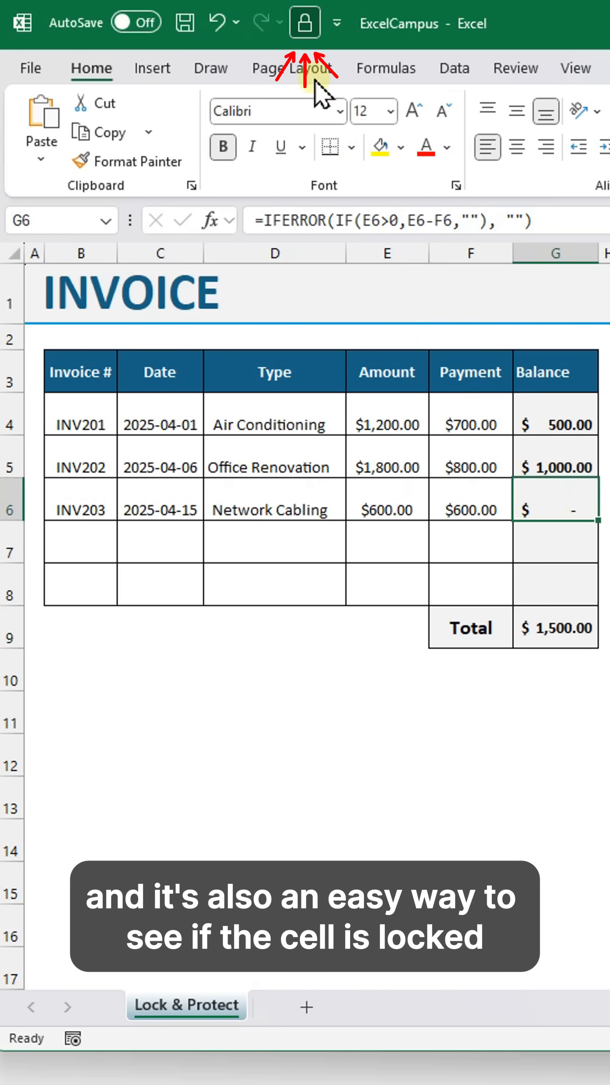
{"action": "left_click", "coordinate": [470, 499]}
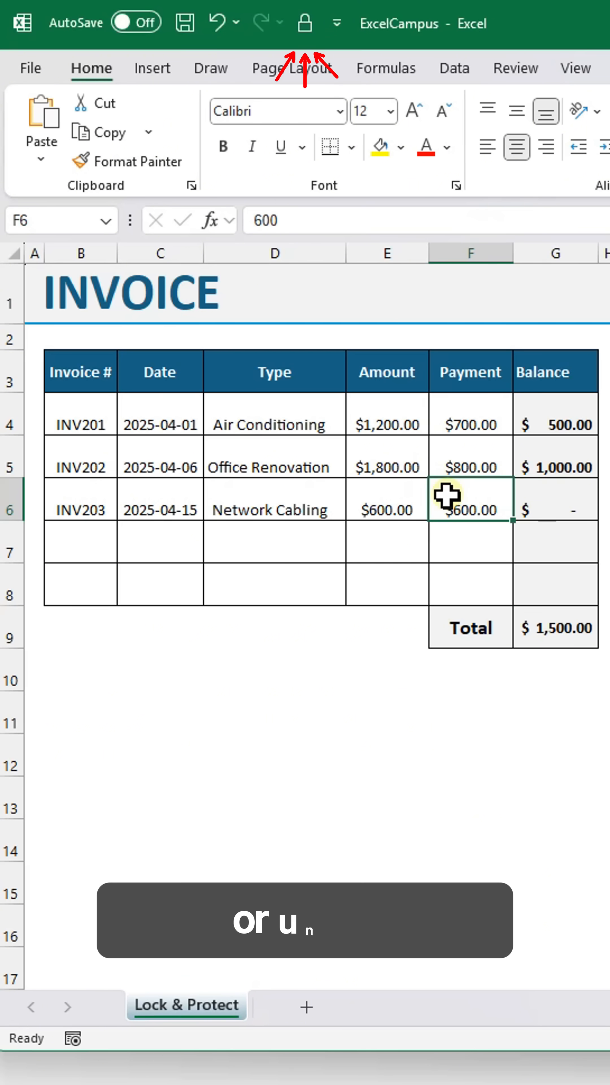
{"action": "left_click", "coordinate": [305, 23]}
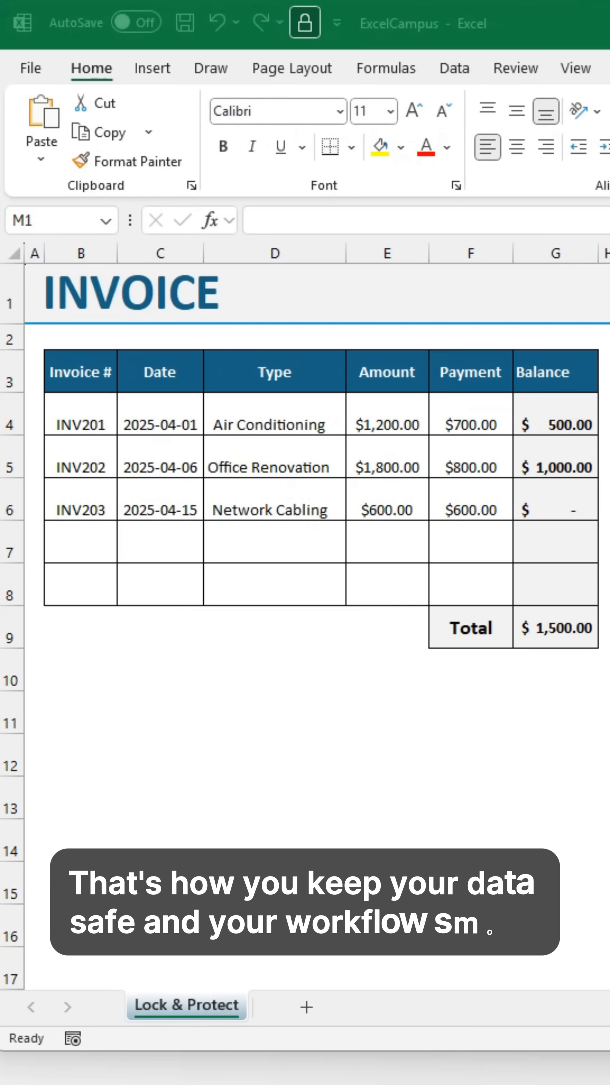